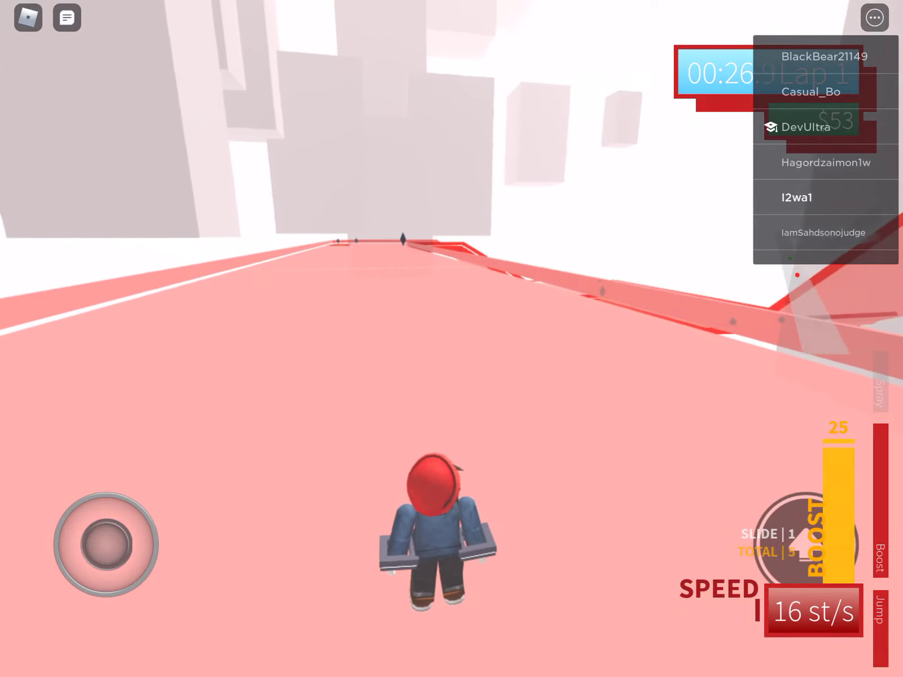
Examine DevUltra's avatar and view the RDC 2020 Lanyard details.
click(808, 128)
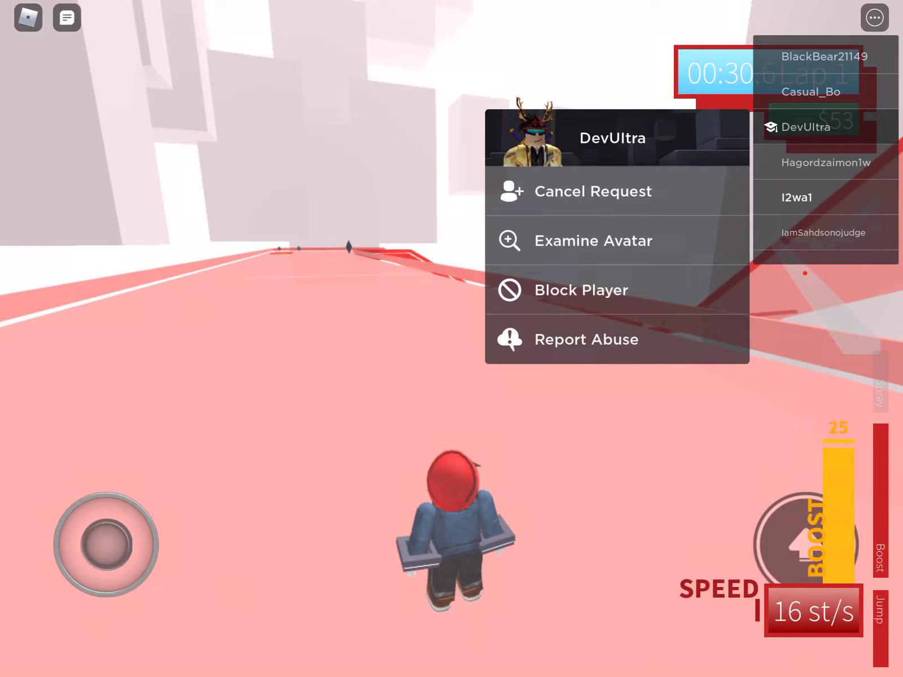
click(593, 241)
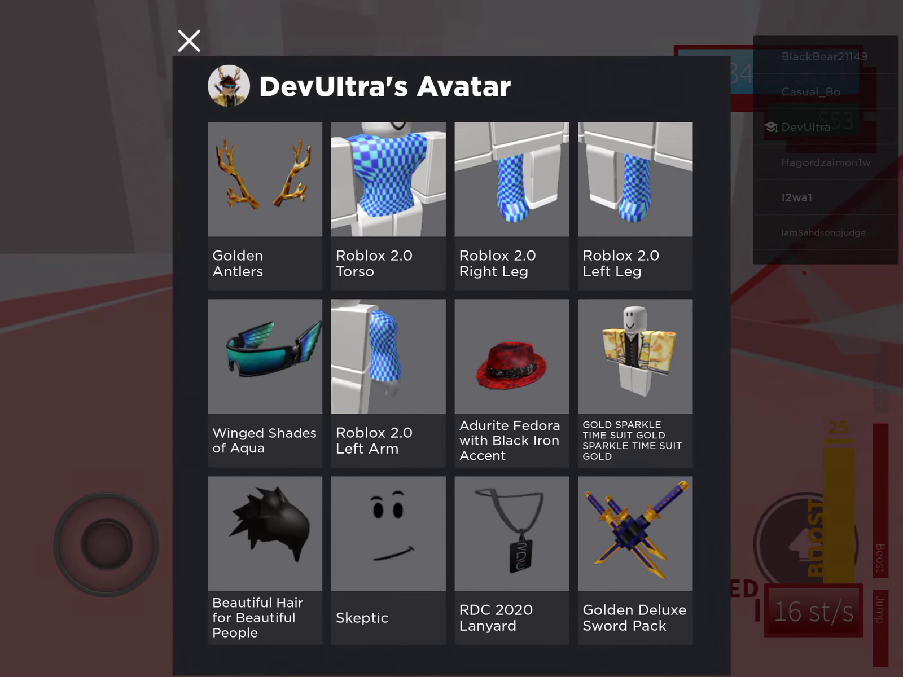
click(510, 533)
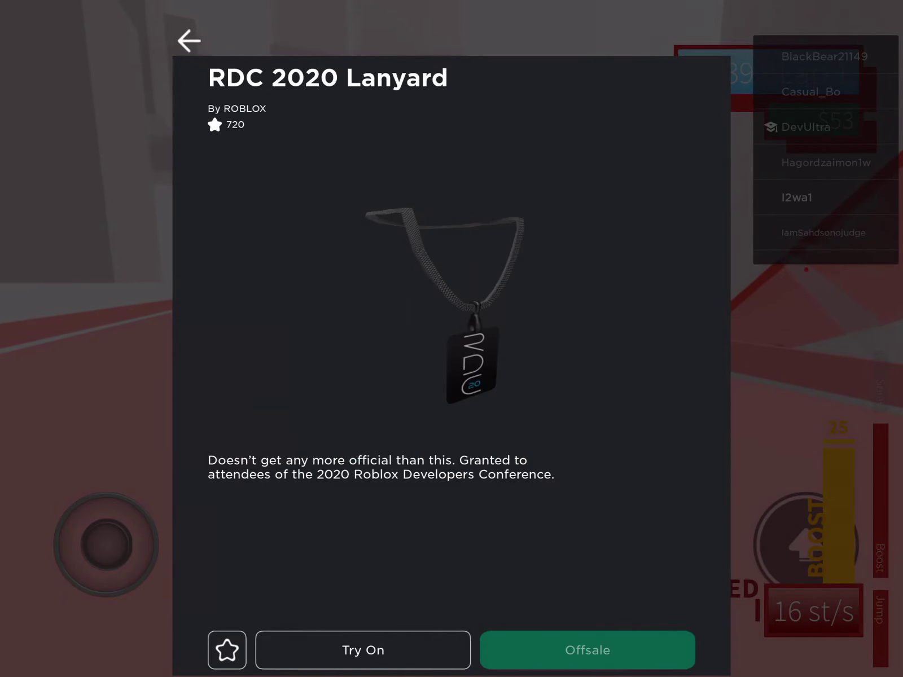
Return to the item list and view the Winged Shades of Aqua details.
click(188, 40)
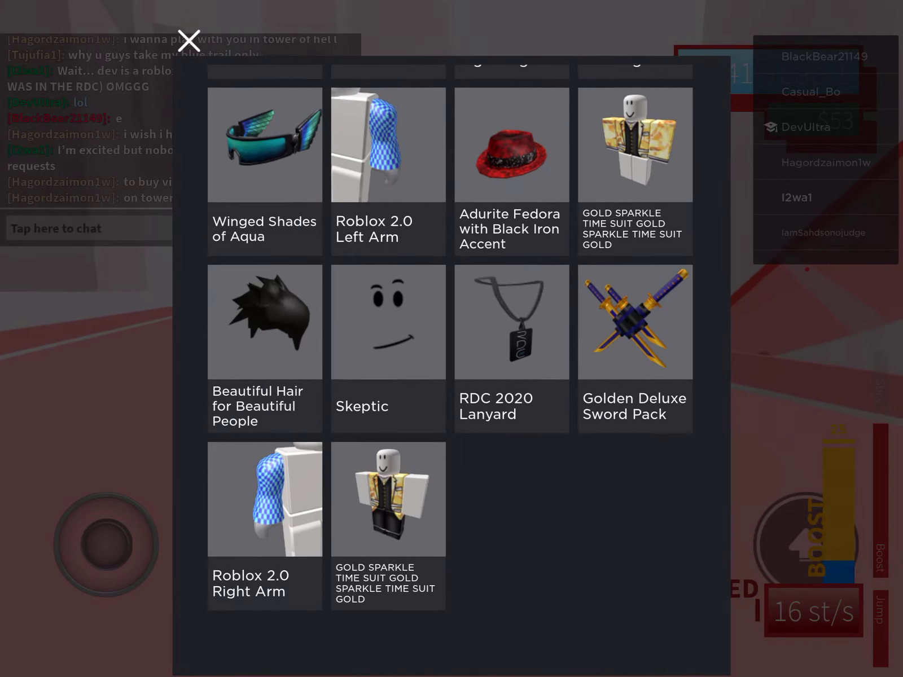
click(187, 40)
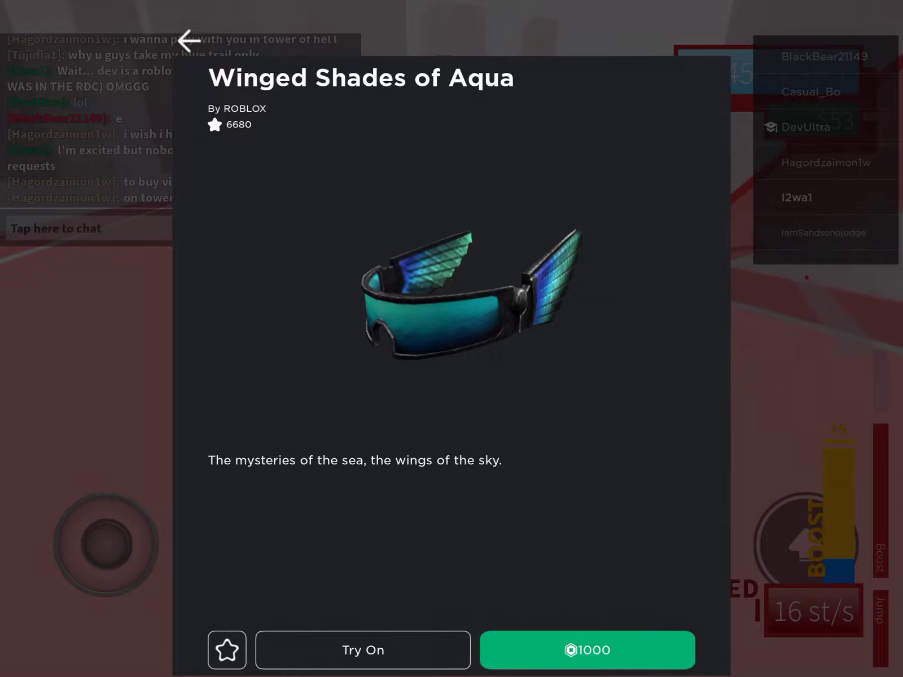
click(187, 39)
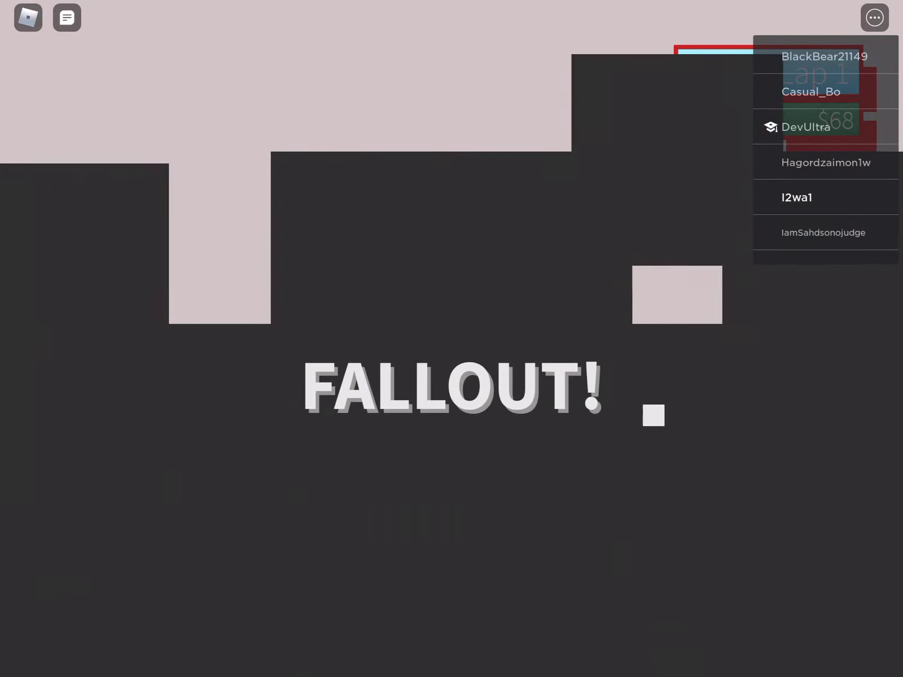
Friend-request DevUltra and type 'Please accept my friend request' in chat.
click(806, 126)
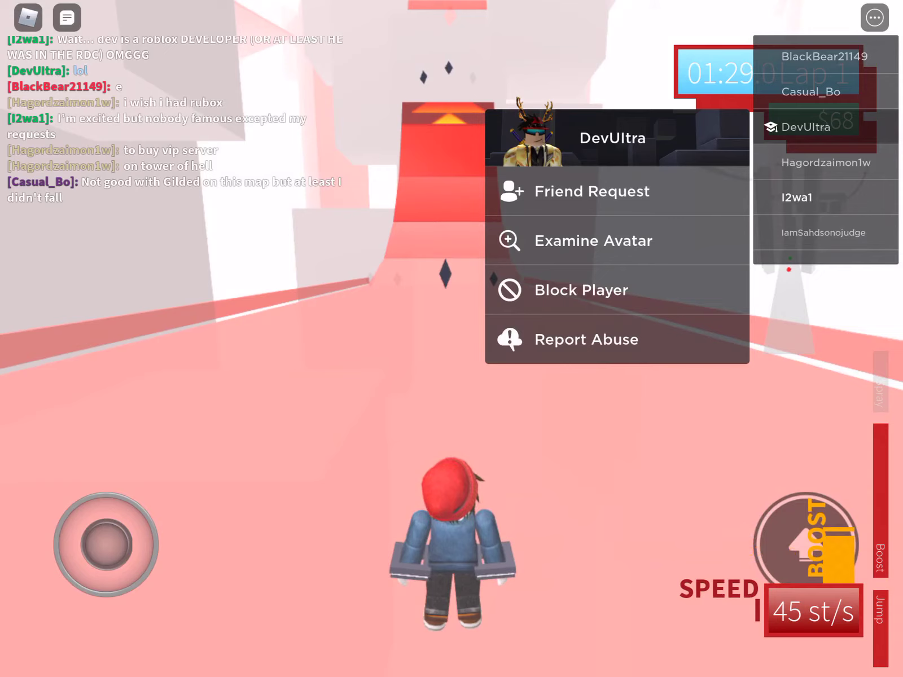
click(591, 191)
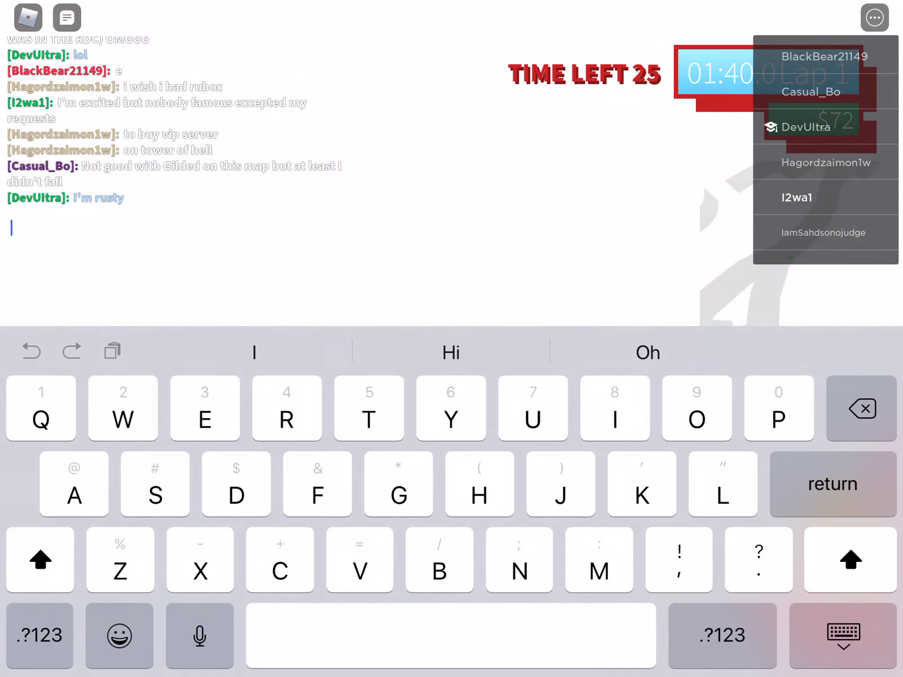
text(Please accept m)
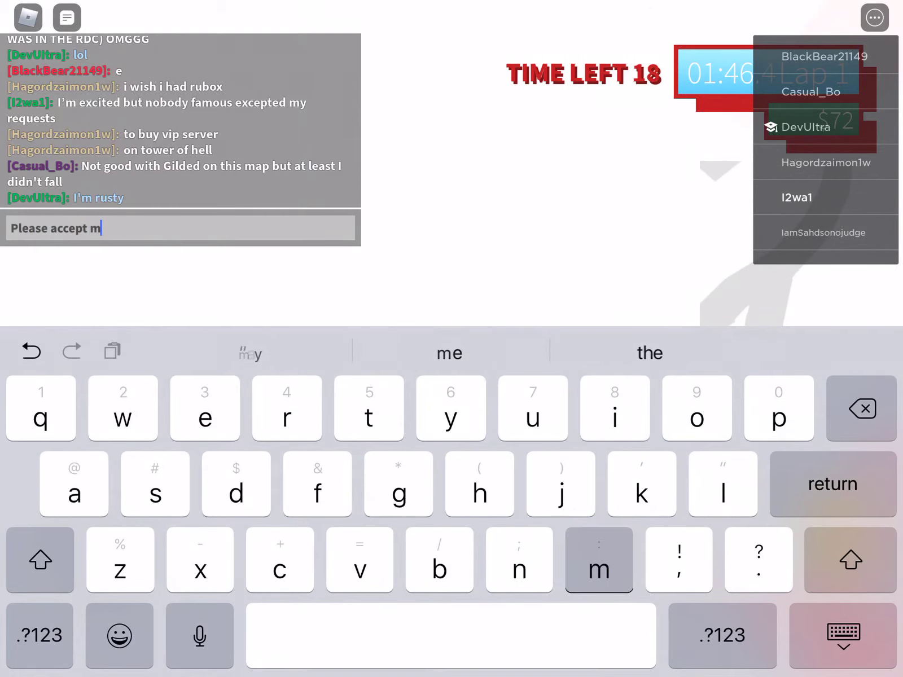
text(y frie)
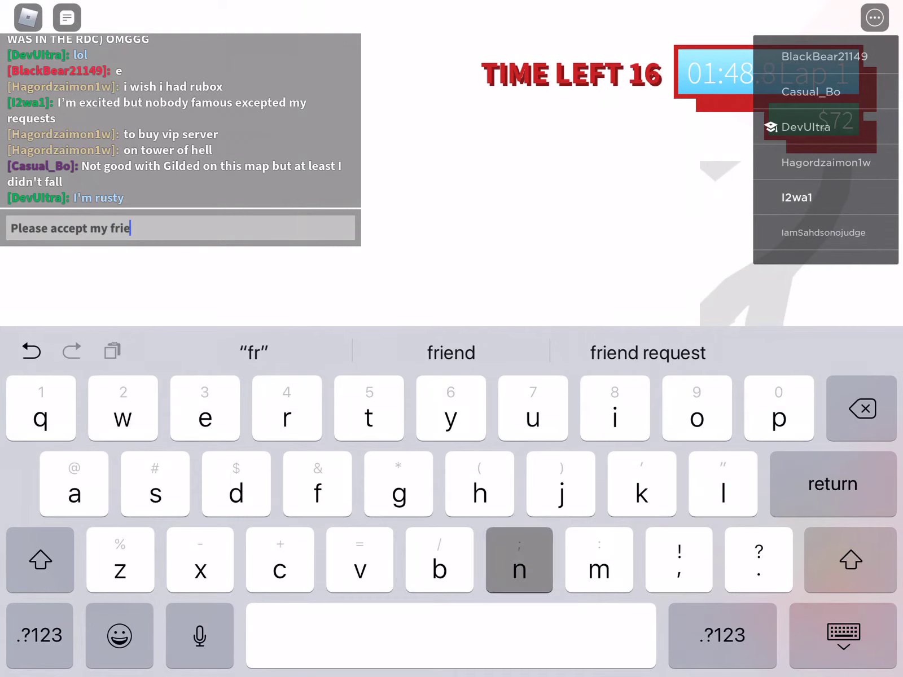
text(nd reque)
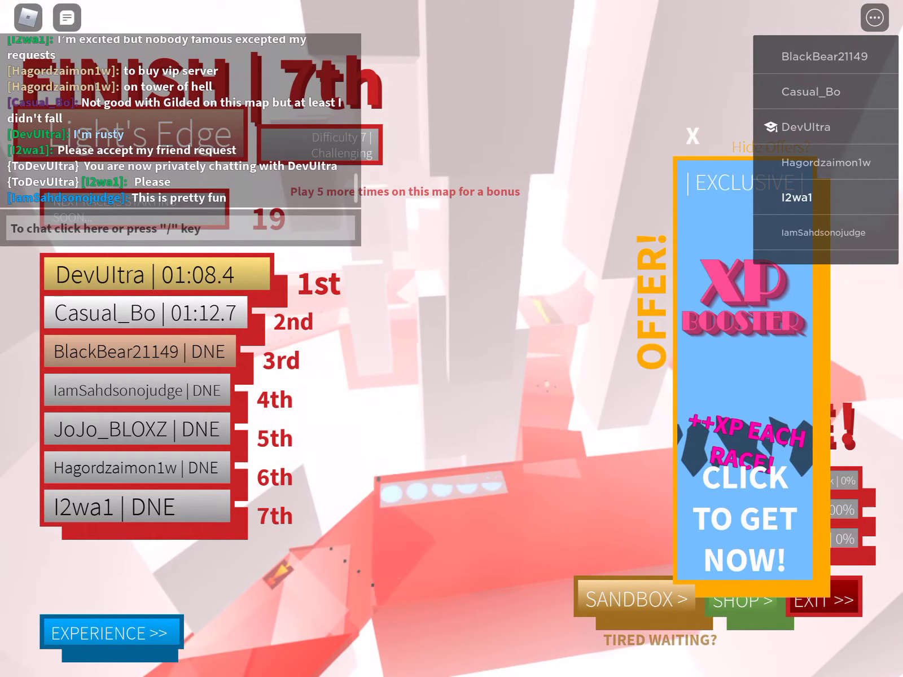
View the race's XP and rank progress, showing 2 EXP needed for the next rank.
click(109, 633)
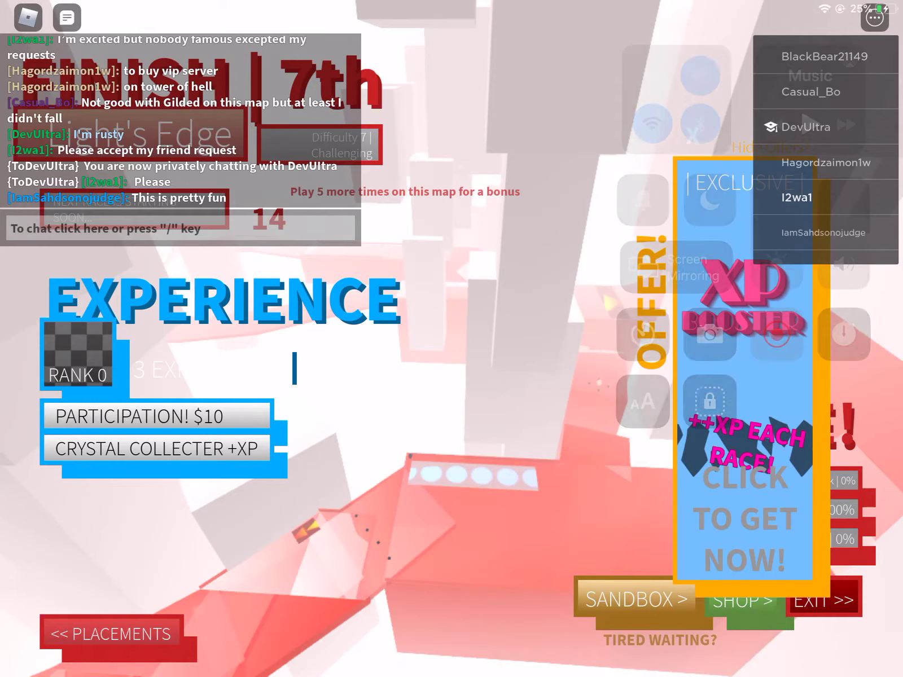
click(810, 127)
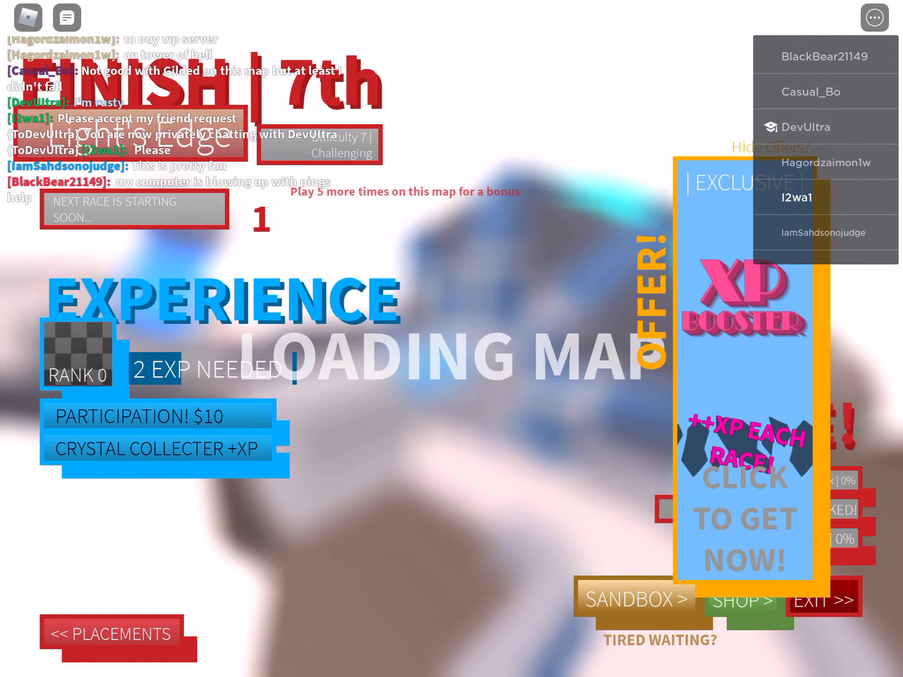
Tap the player list while Orion (difficulty 5, medium) loads as the next map.
click(803, 127)
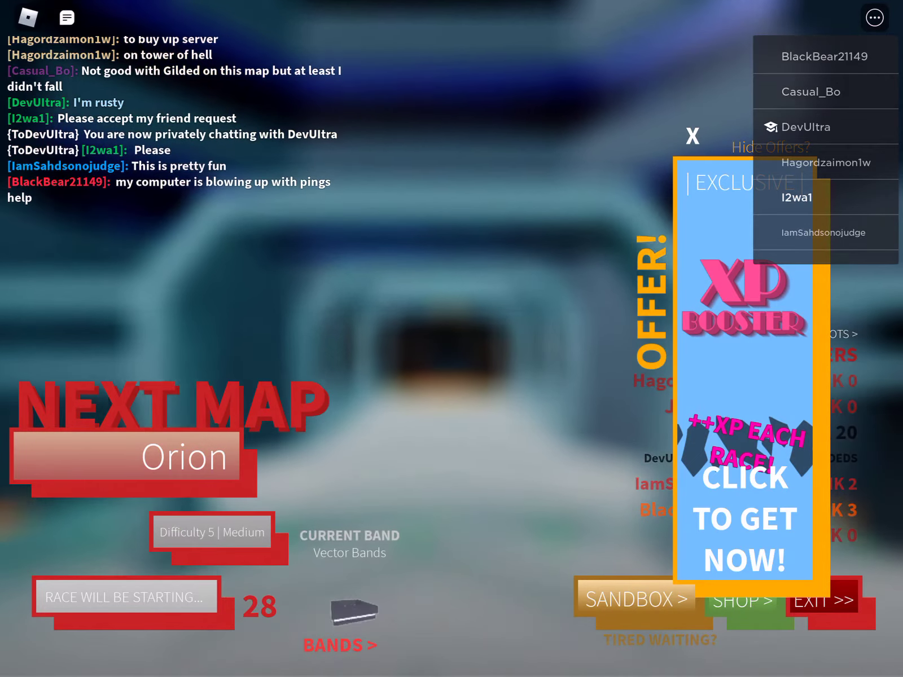
Start the Orion race and show the chat window during it.
click(338, 644)
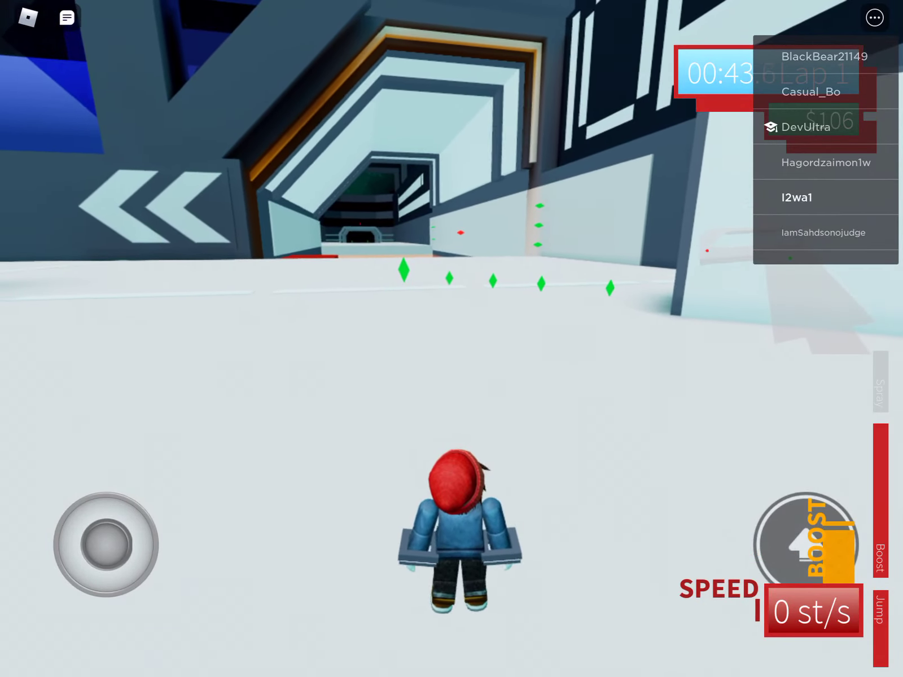
click(65, 17)
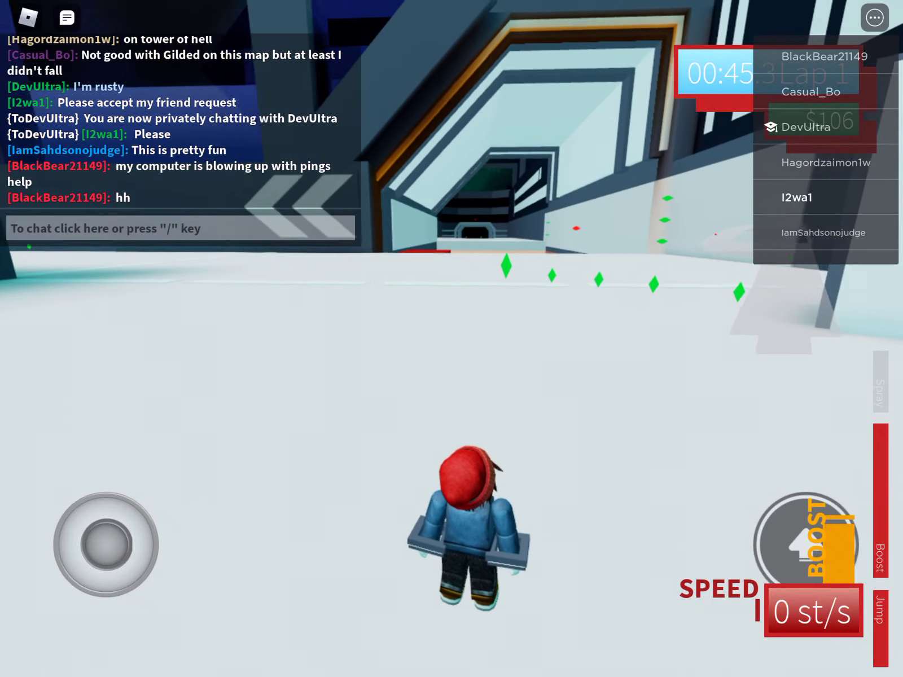